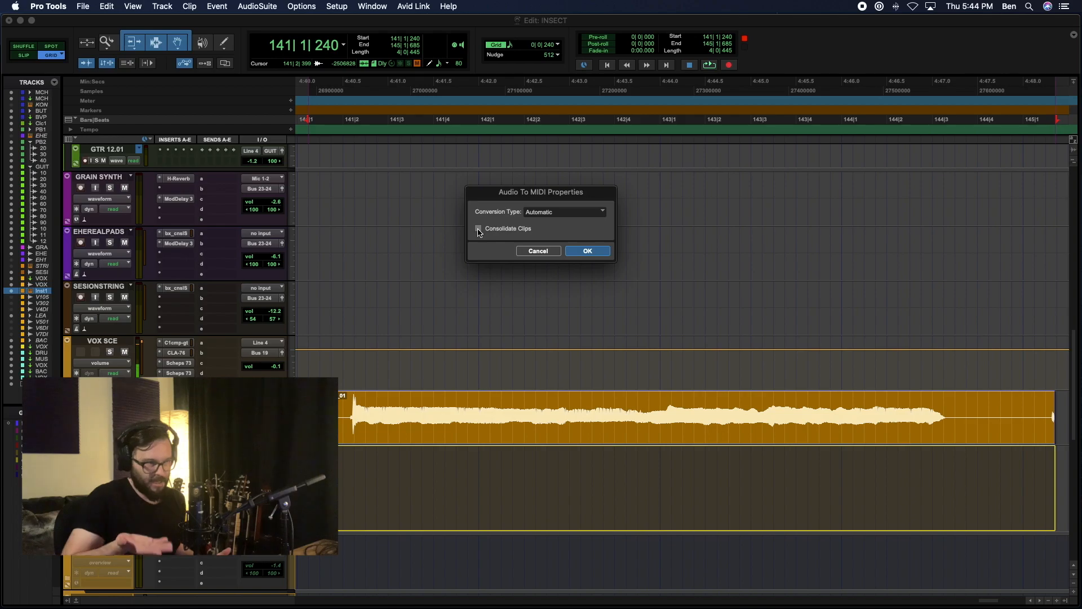
- Disable Consolidate Clips, set Conversion Type to Melodic and confirm the audio-to-MIDI conversion
click(478, 229)
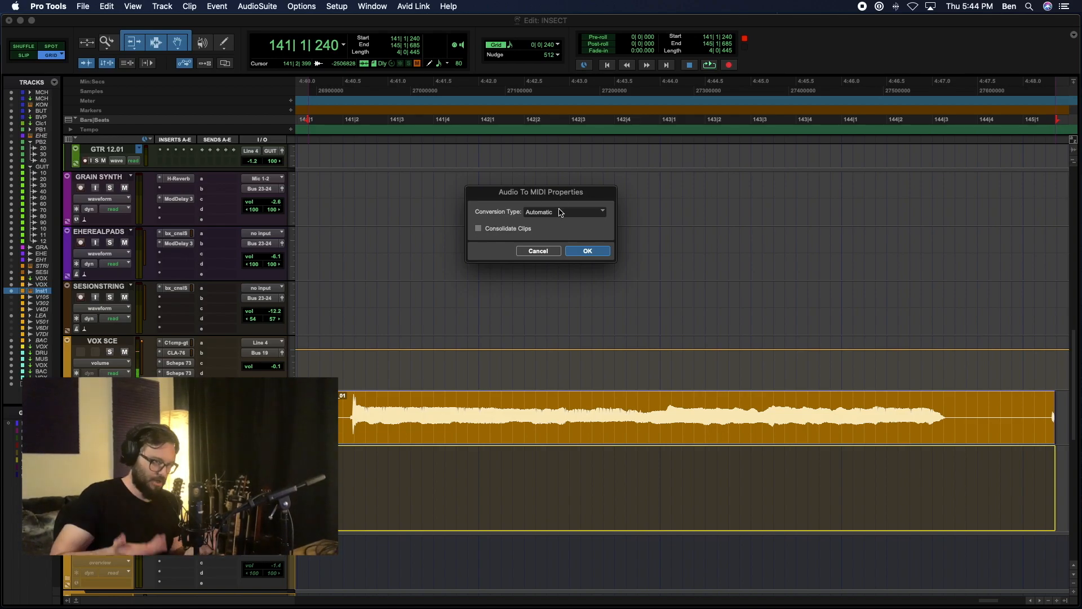
click(566, 210)
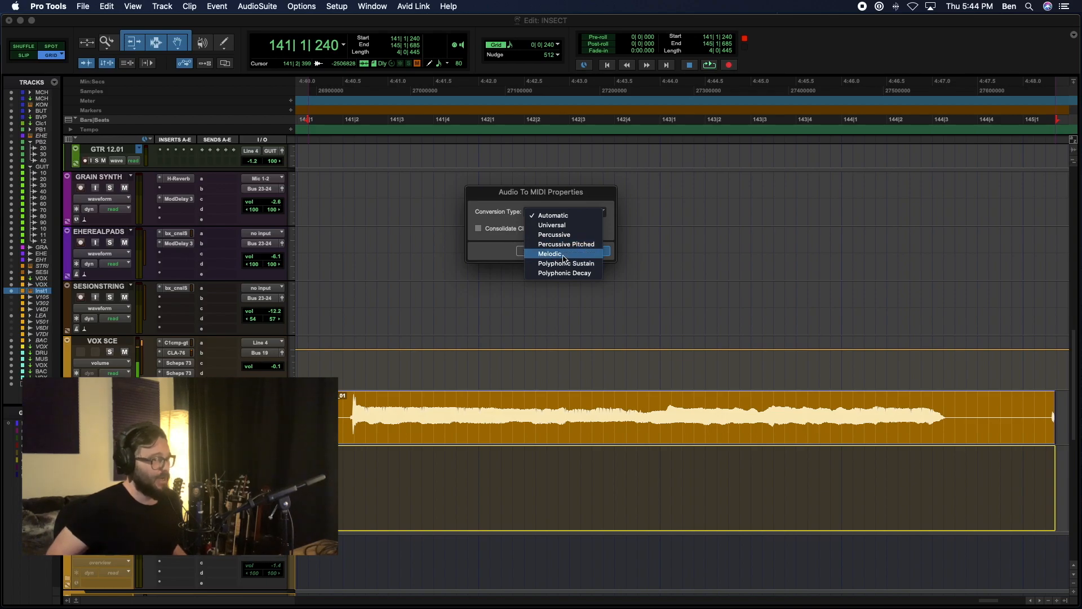
click(549, 253)
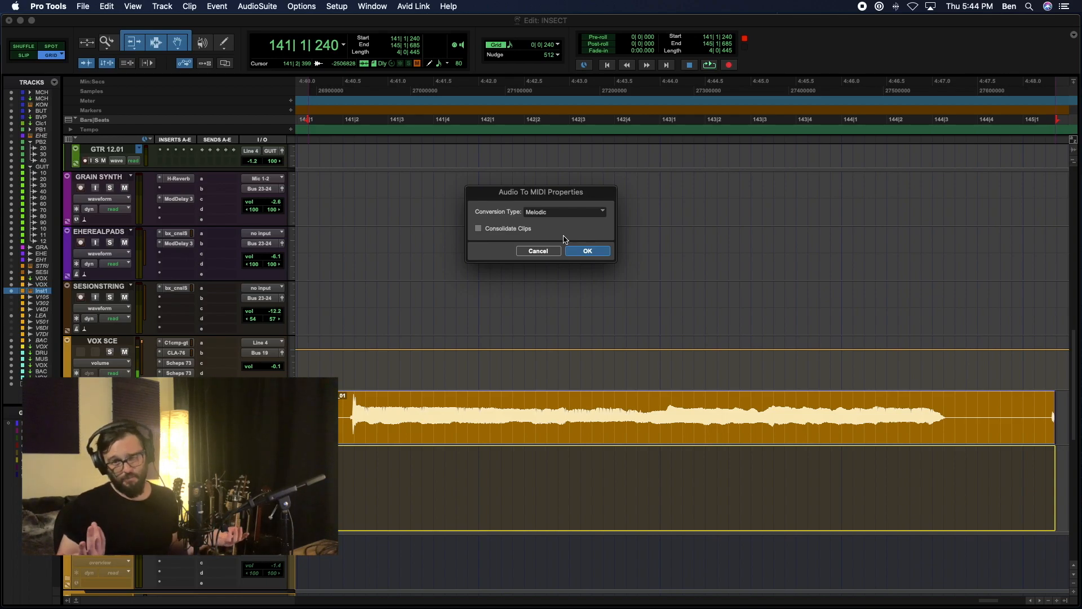
mouse_move(586, 250)
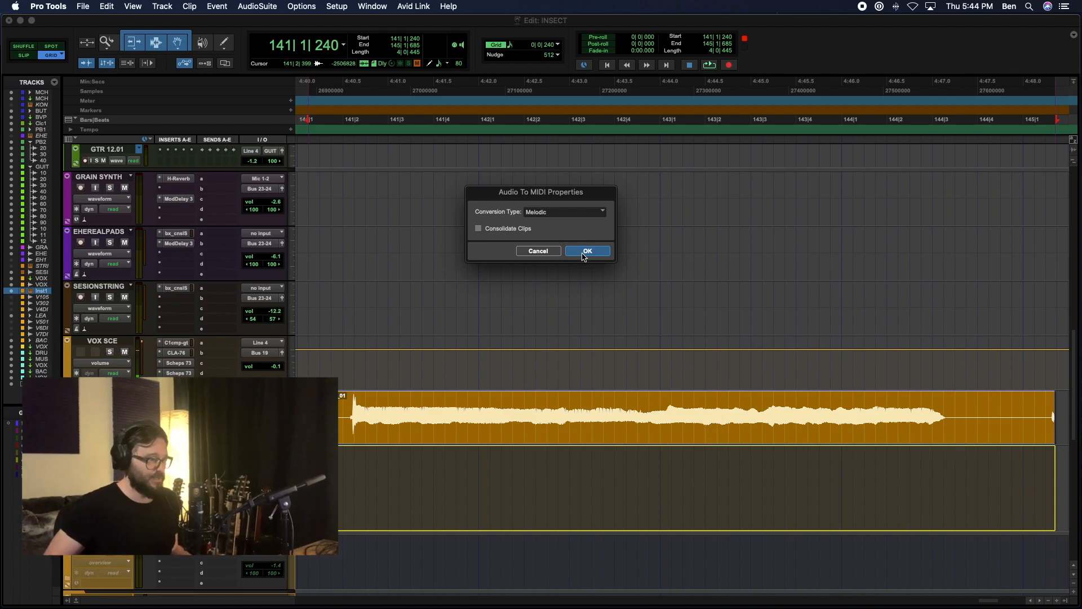
mouse_move(582, 300)
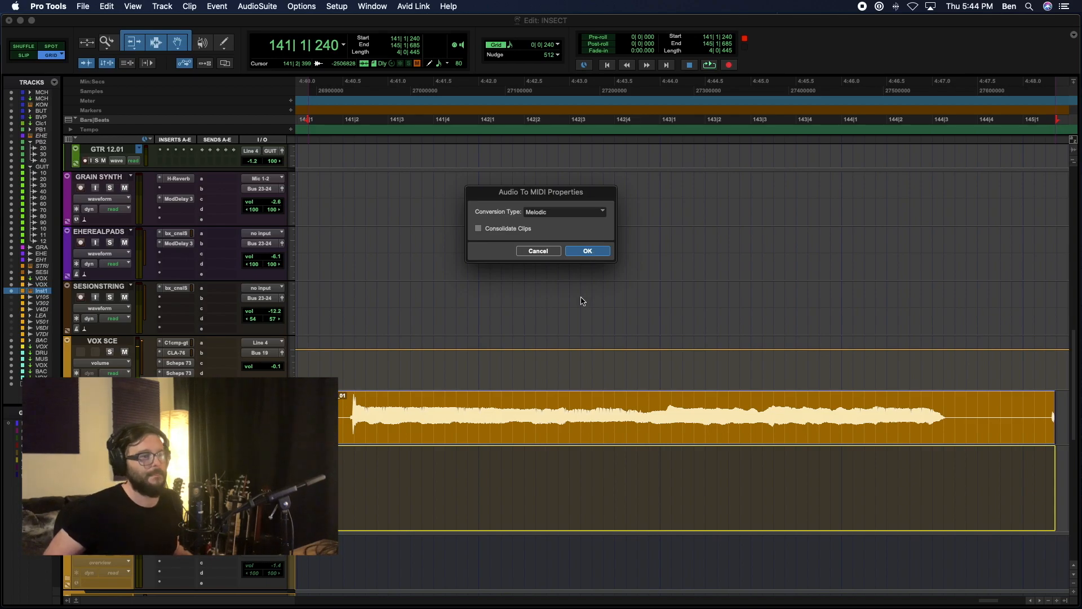
click(586, 250)
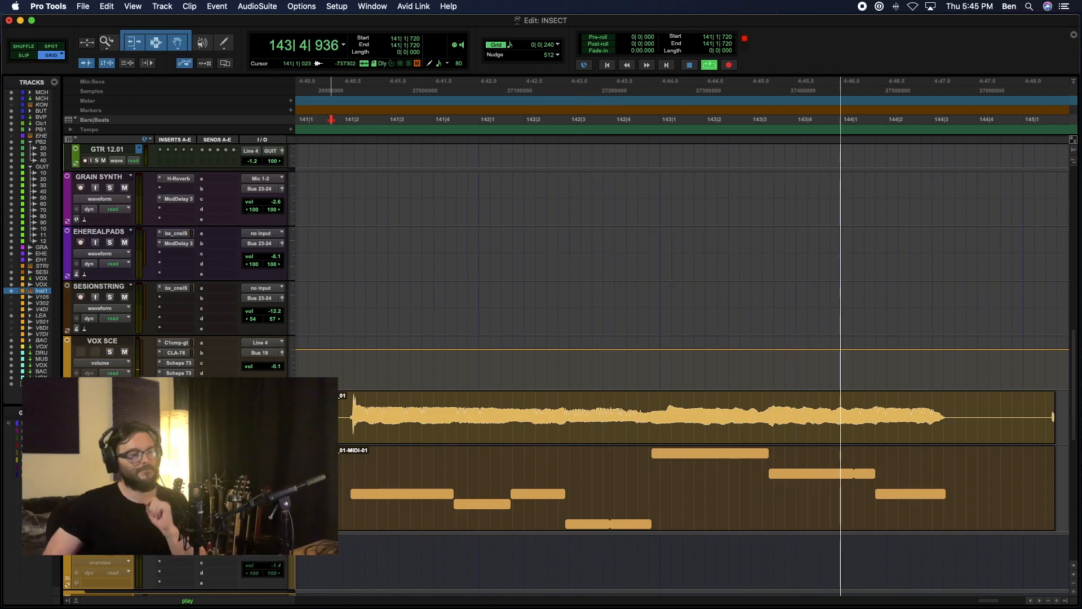
- Select the new melodic MIDI clip on the instrument track below the audio
click(513, 410)
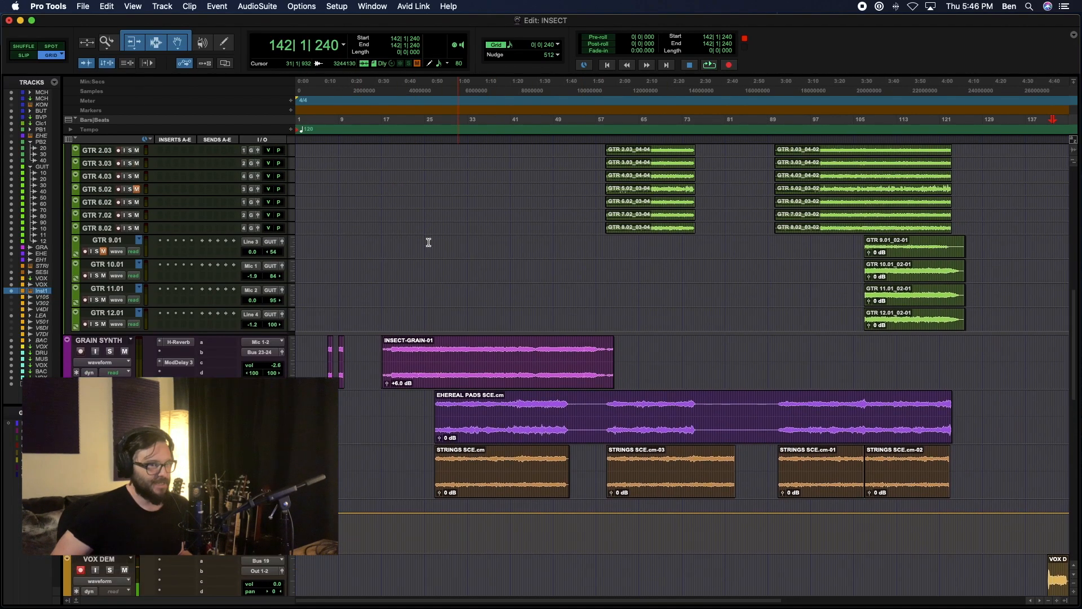
scroll(down, 3)
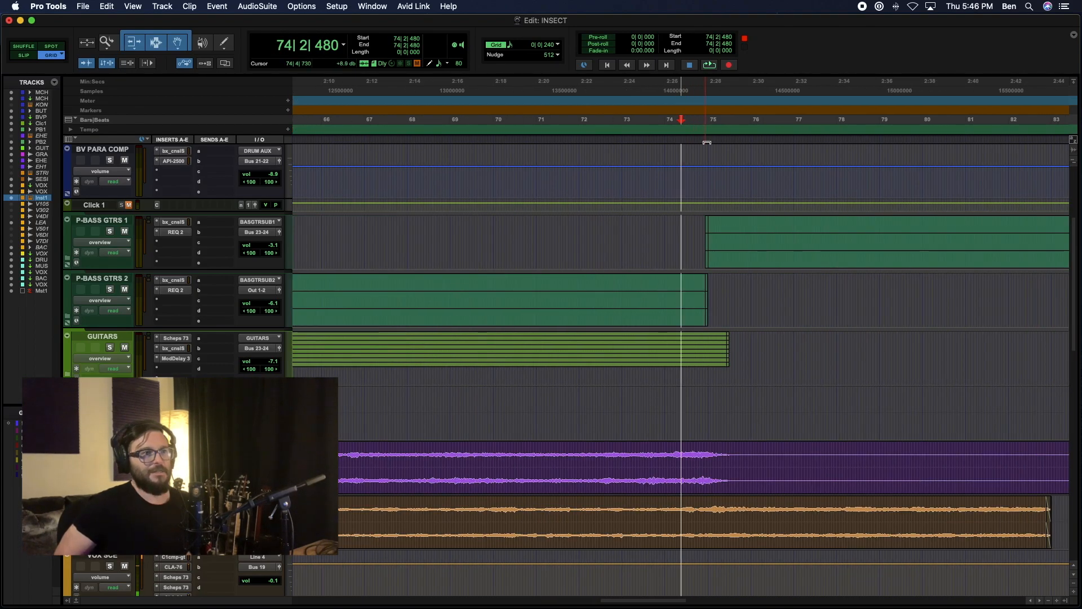
click(705, 119)
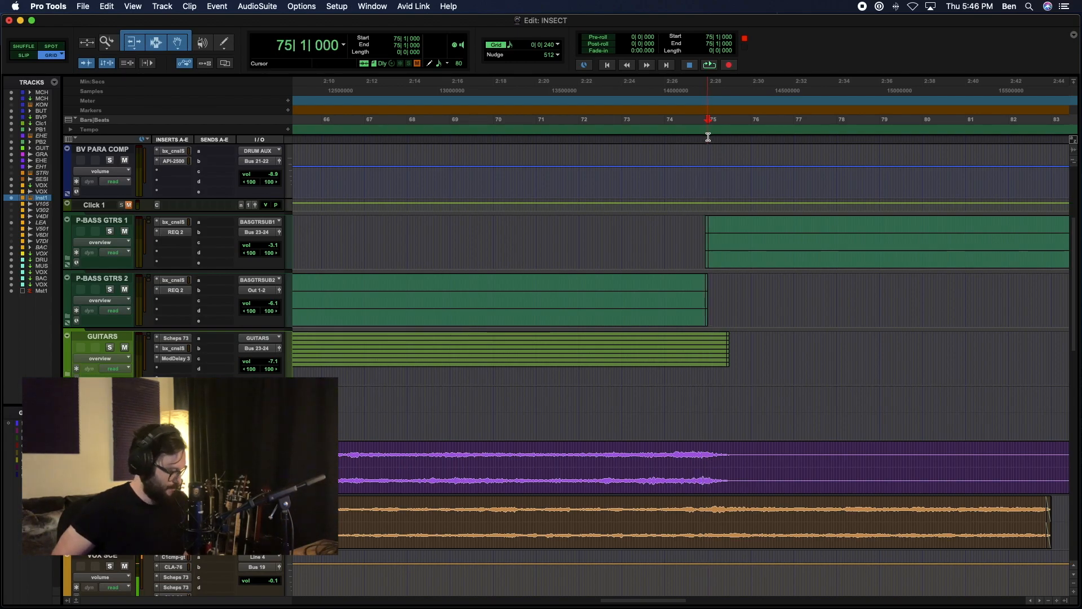
click(702, 235)
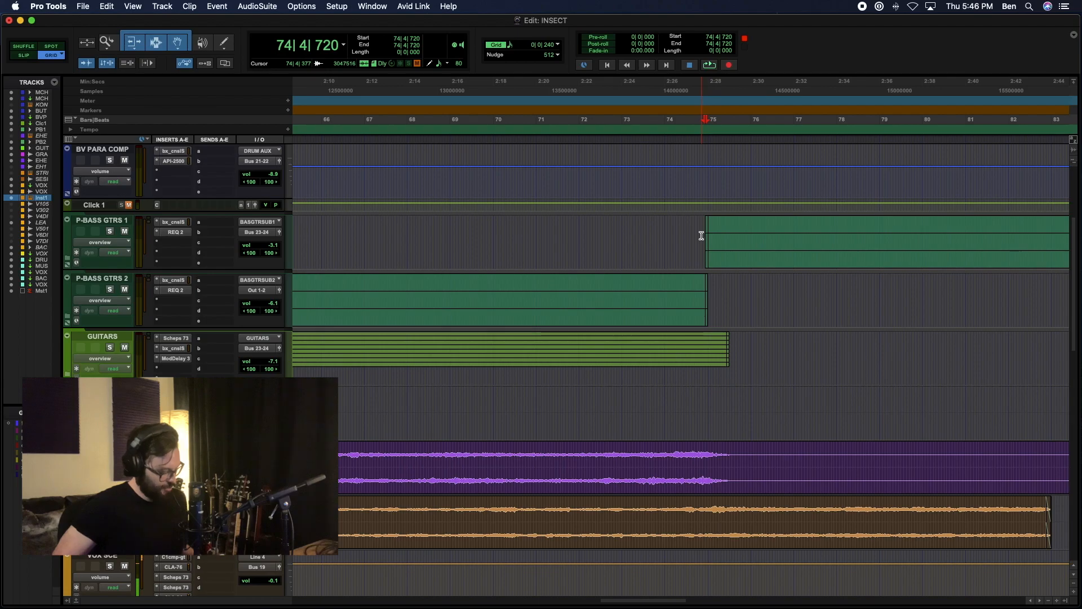